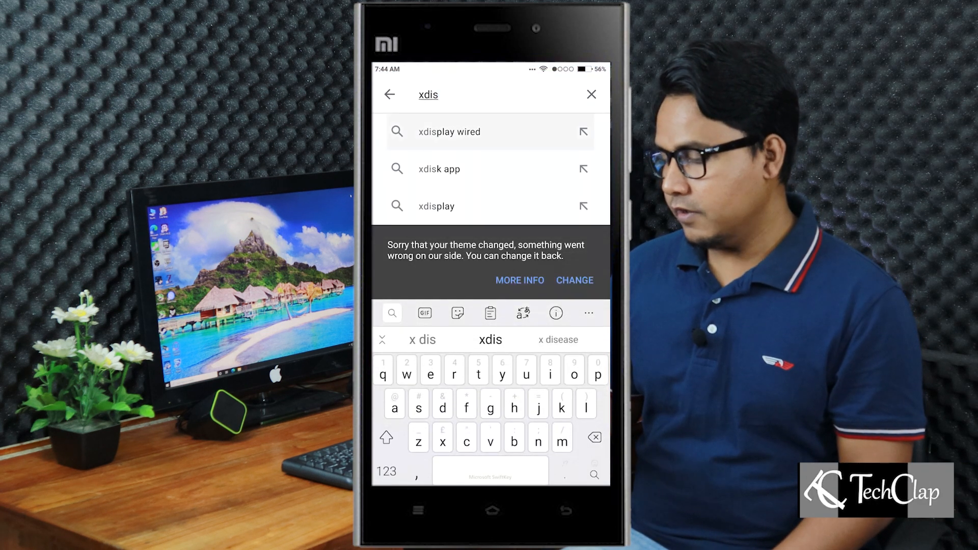
- Search Play Store for 'xdisplay wired' and install Splashtop Wired XDisplay
click(449, 132)
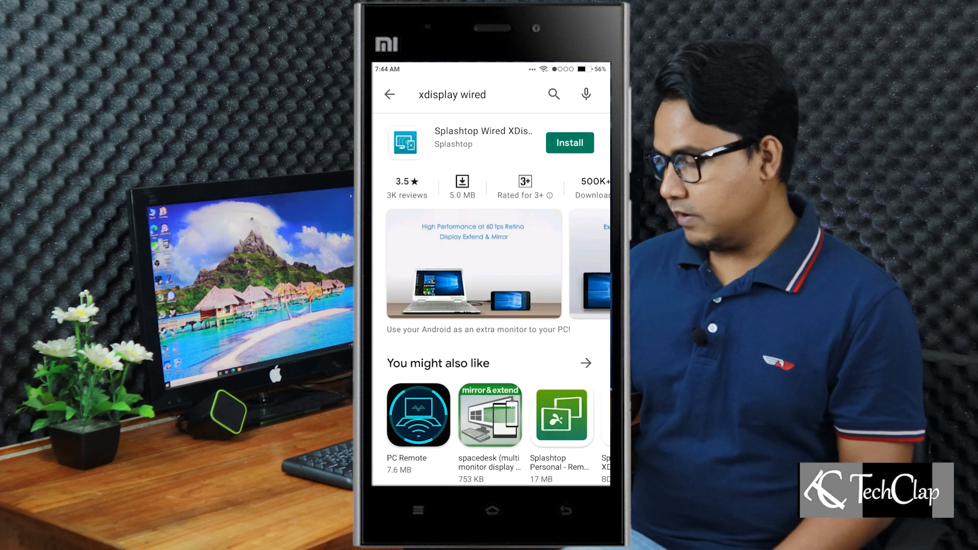
click(569, 143)
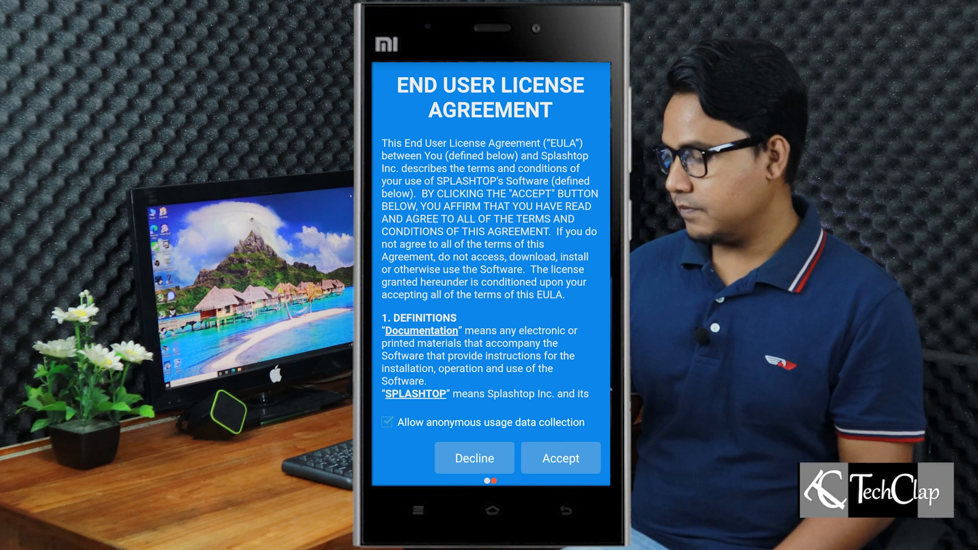
- Accept the EULA and enable USB debugging in Developer options, confirming with OK
click(559, 457)
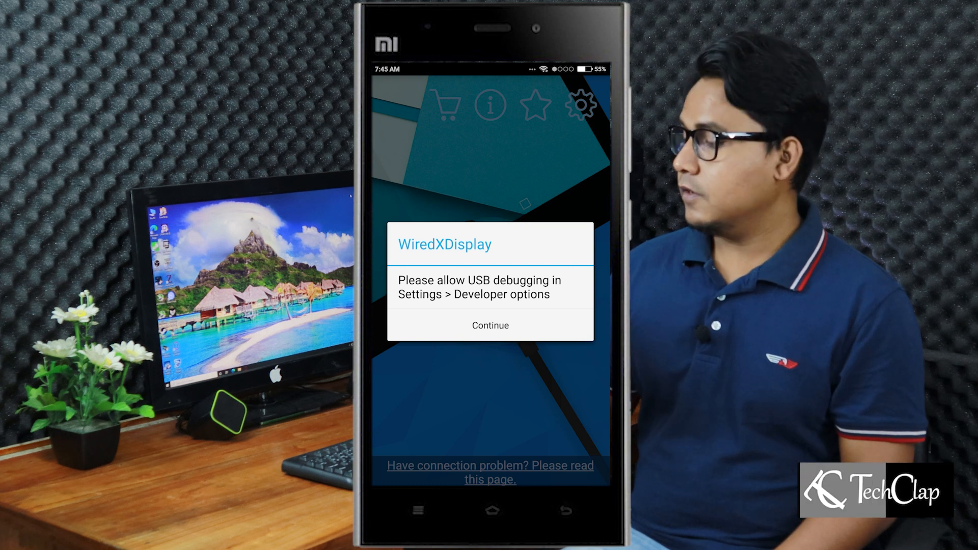
click(490, 325)
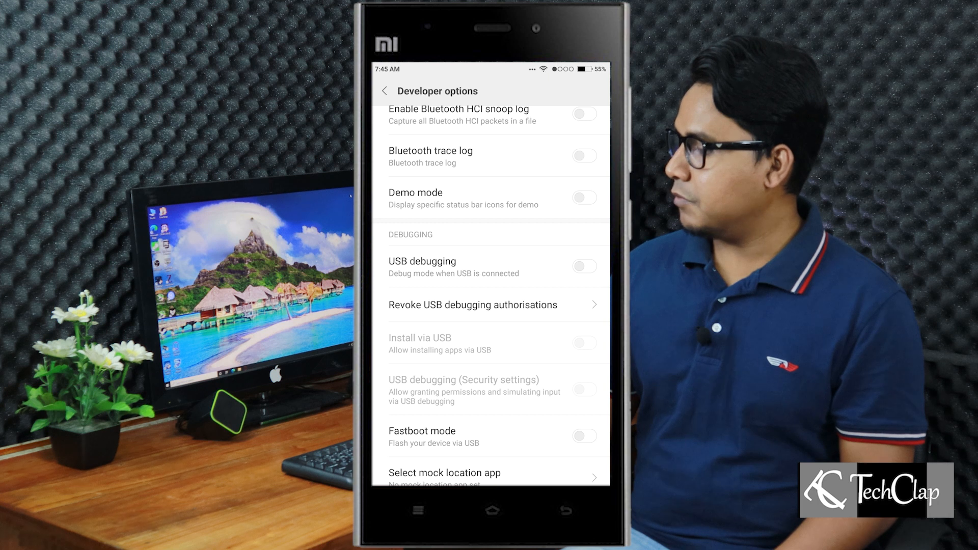
click(583, 266)
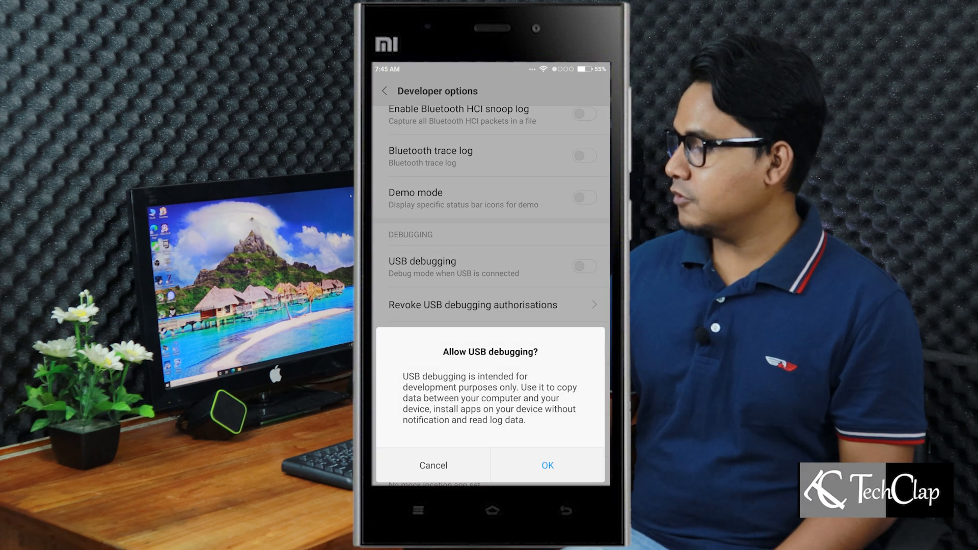
click(547, 466)
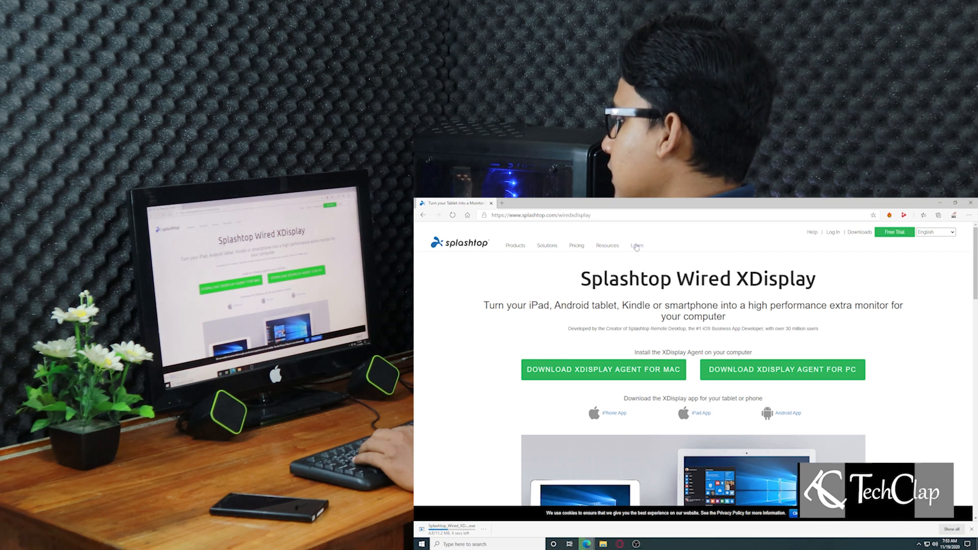
- Download the XDisplay Agent for PC and run the downloaded installer
click(540, 215)
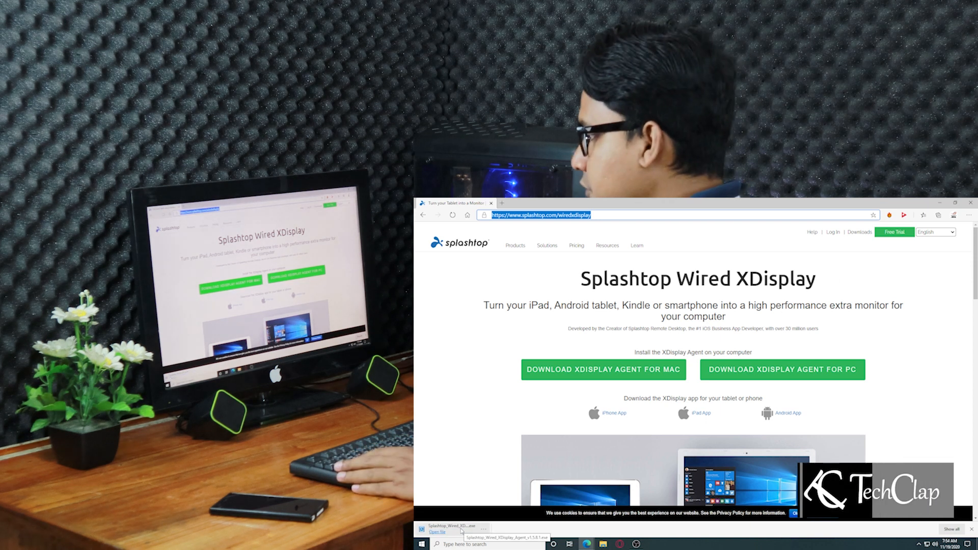
click(454, 530)
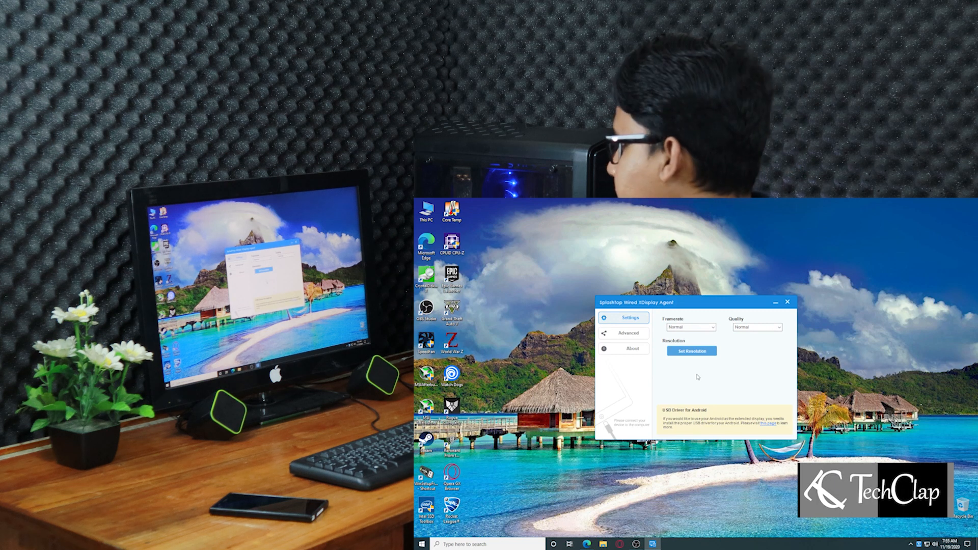
- Set the agent's framerate to High and view its Advanced options
click(777, 327)
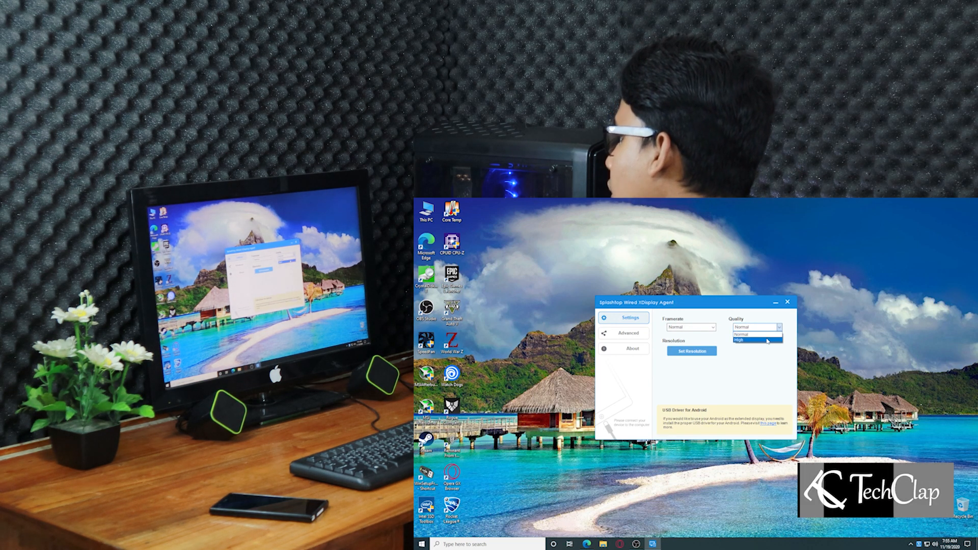
click(691, 327)
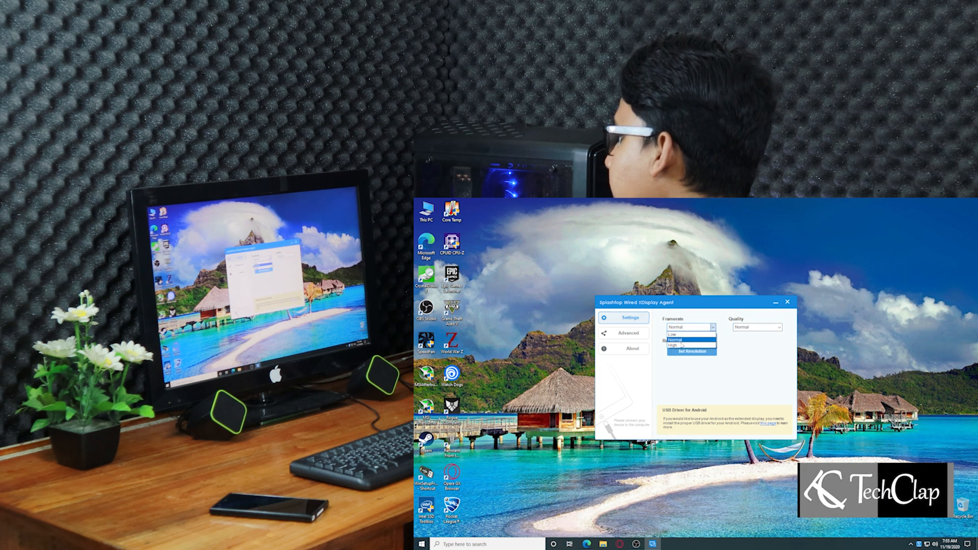
click(675, 344)
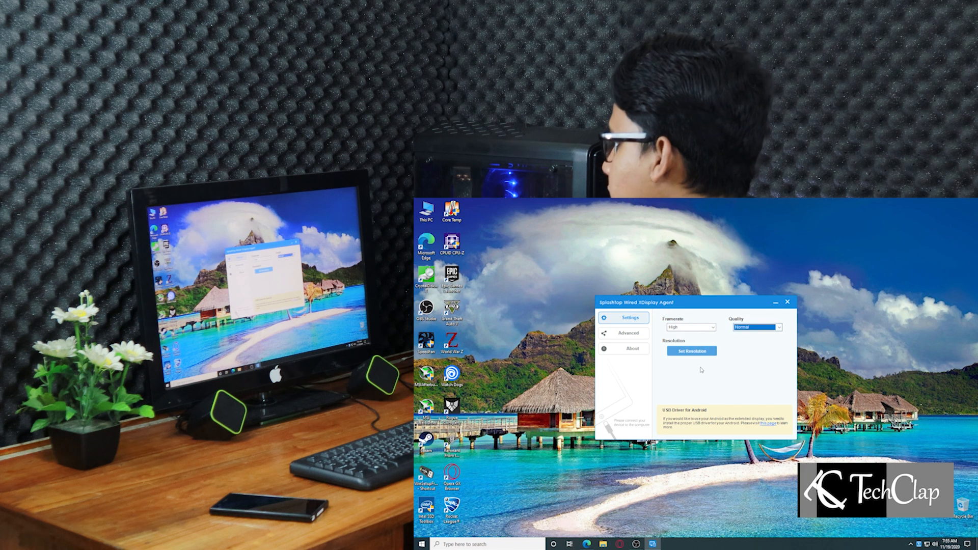
click(629, 332)
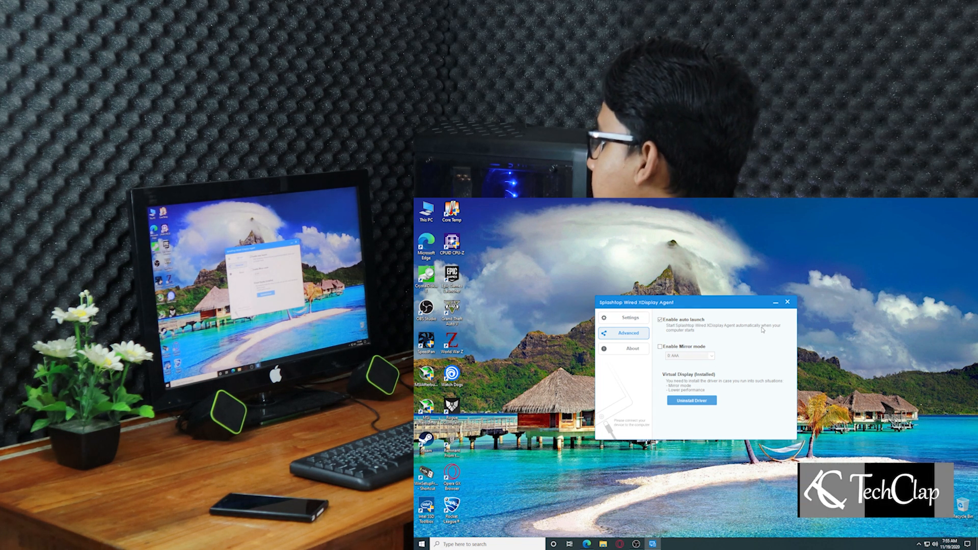
mouse_move(772, 332)
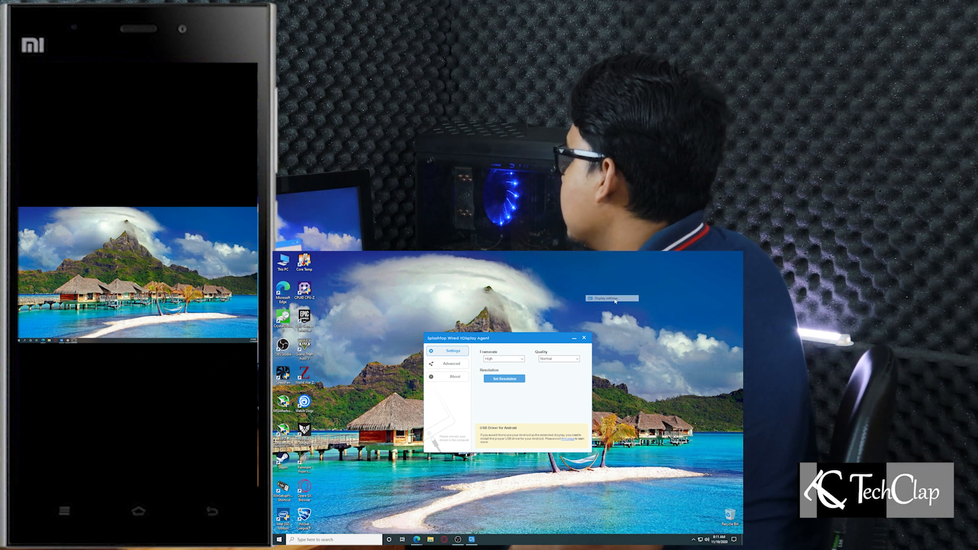
- Open Windows Display settings listing displays 1 and 2 with the phone connected
click(611, 298)
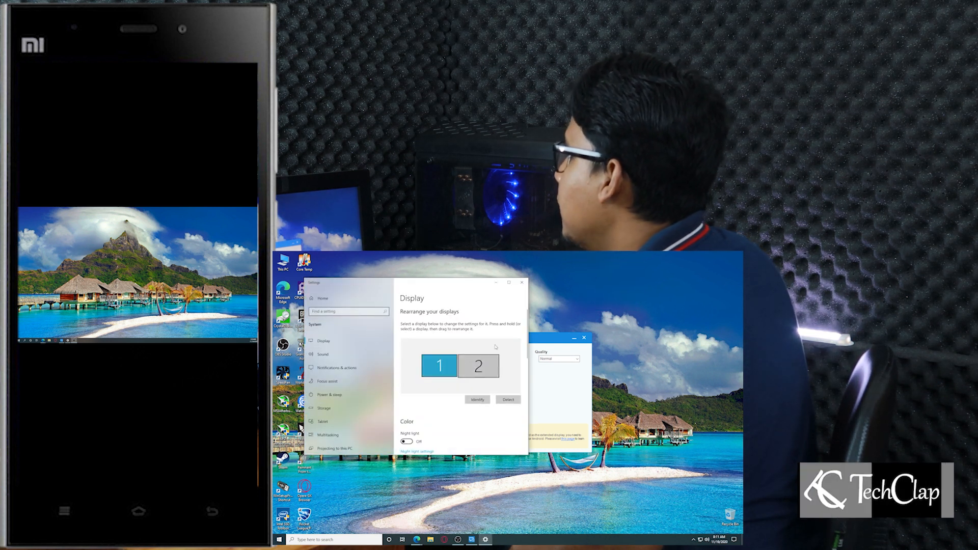